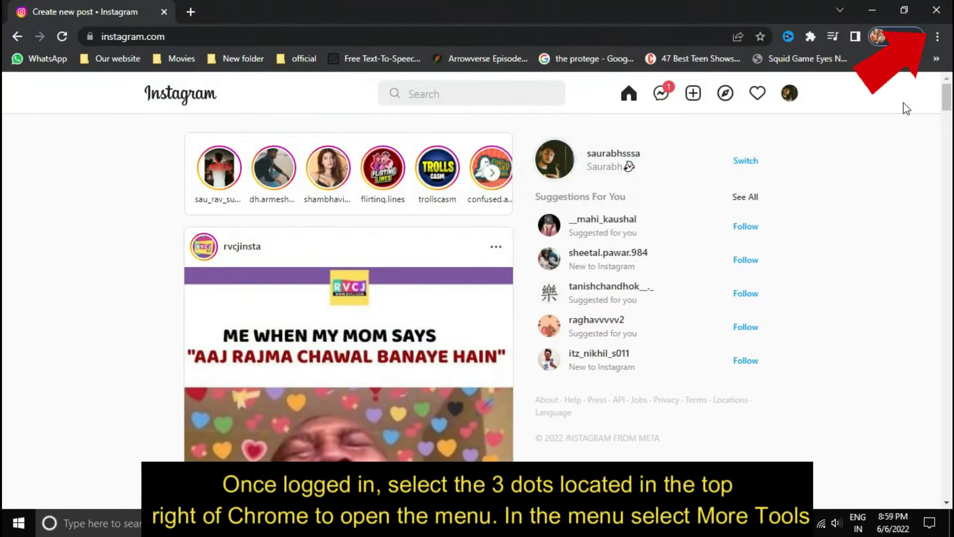
Open Chrome's Developer Tools from the three-dot menu beside the Instagram feed.
{"action": "left_click", "coordinate": [937, 37]}
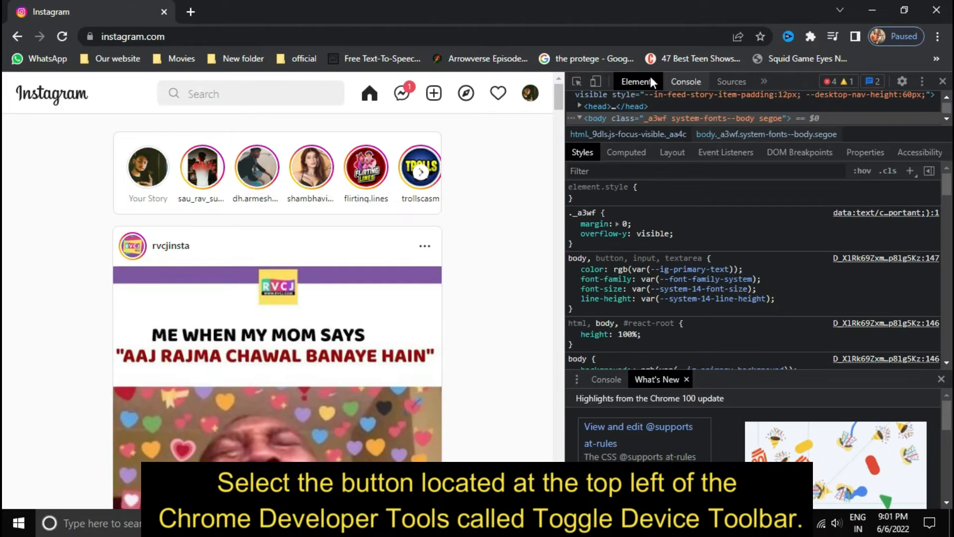
Emulate an iPhone XR and reload Instagram in its mobile layout.
{"action": "left_click", "coordinate": [596, 81]}
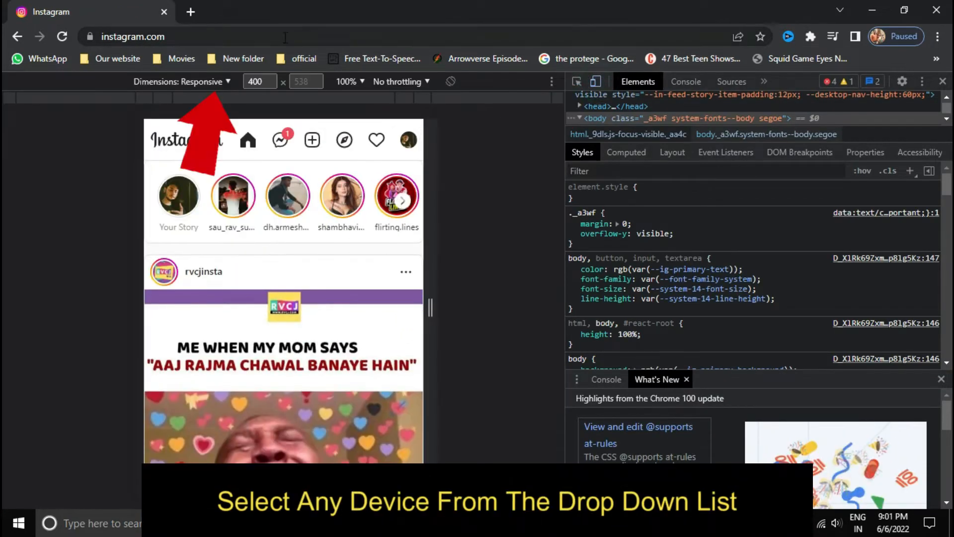
{"action": "left_click", "coordinate": [183, 81]}
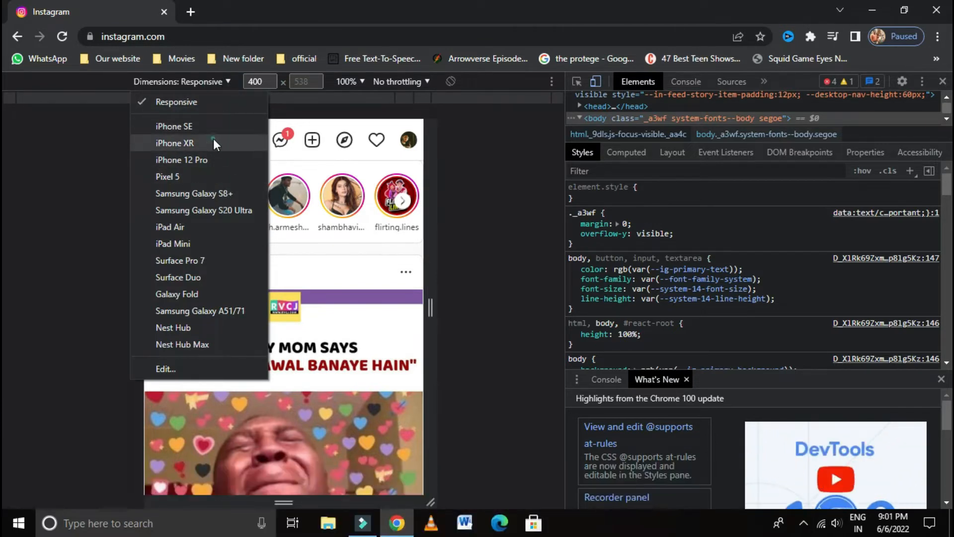
{"action": "left_click", "coordinate": [174, 143]}
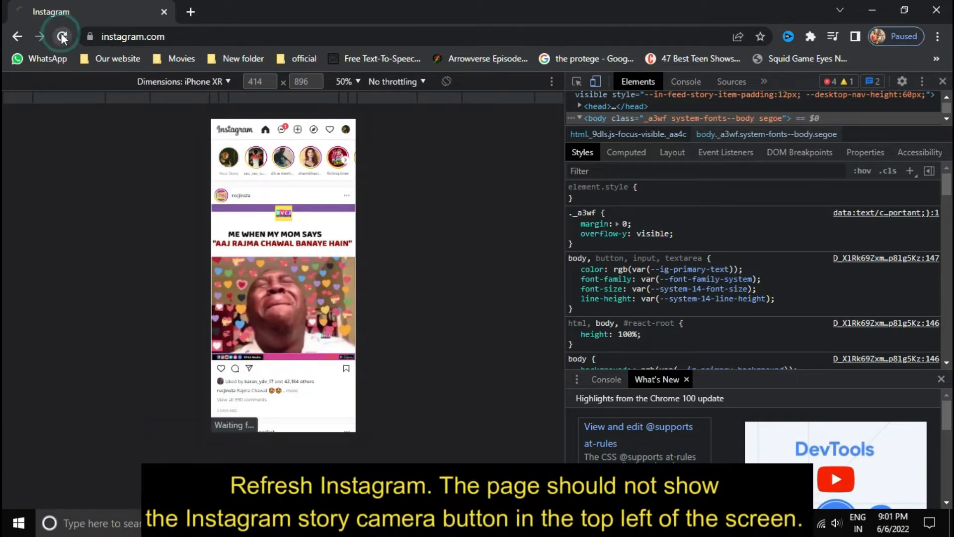
{"action": "left_click", "coordinate": [62, 37]}
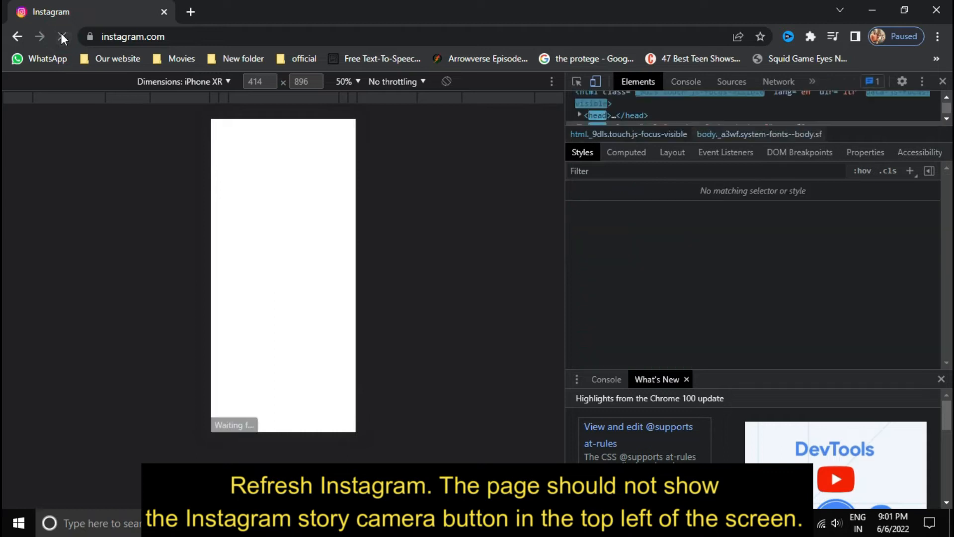
{"action": "left_click", "coordinate": [62, 36]}
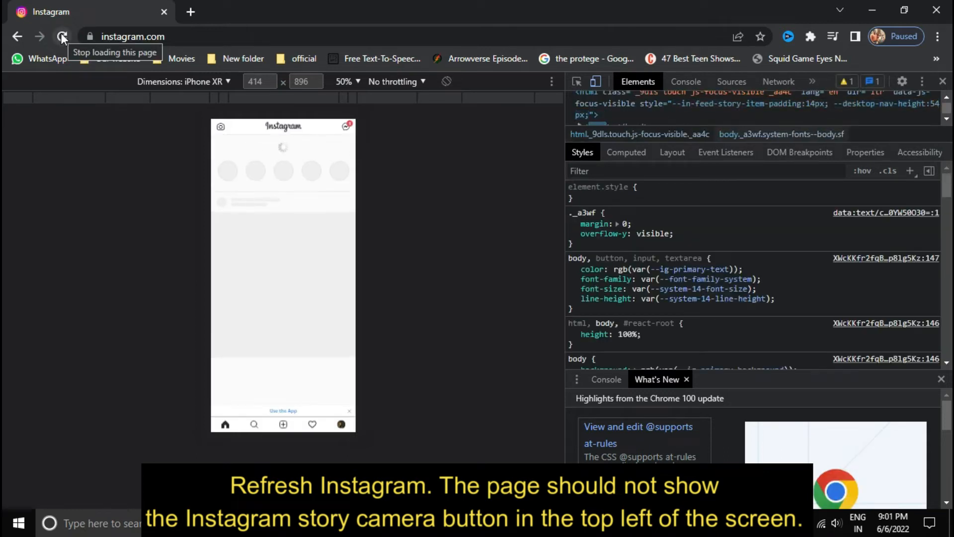
Choose the like-comment-share JPG from New Volume (D:) as a story upload.
{"action": "left_click", "coordinate": [62, 36]}
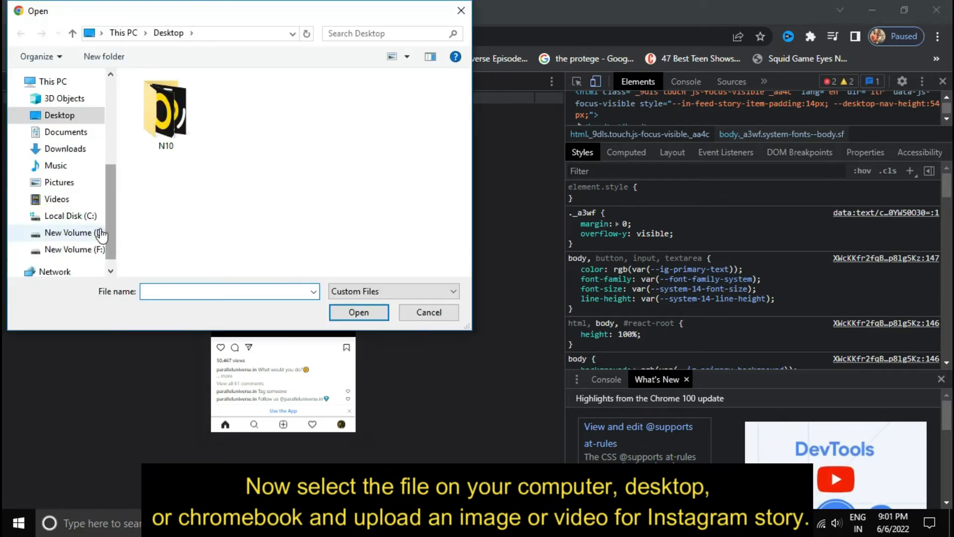
{"action": "left_click", "coordinate": [76, 233]}
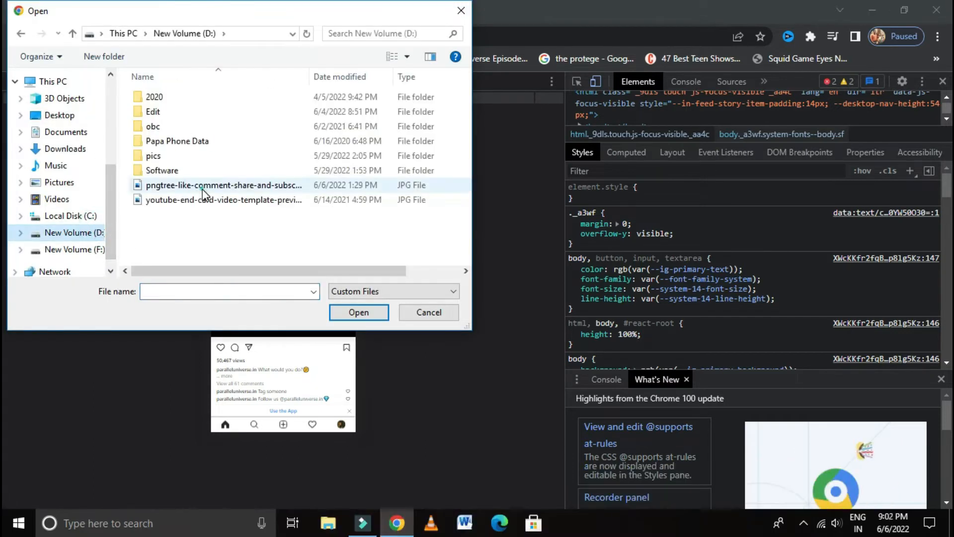
{"action": "left_click", "coordinate": [223, 185]}
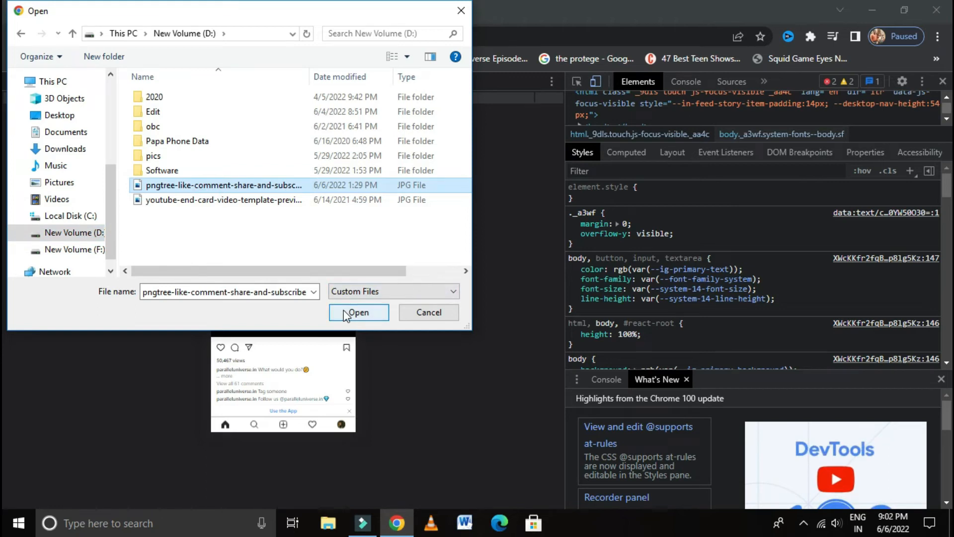
{"action": "left_click", "coordinate": [358, 312]}
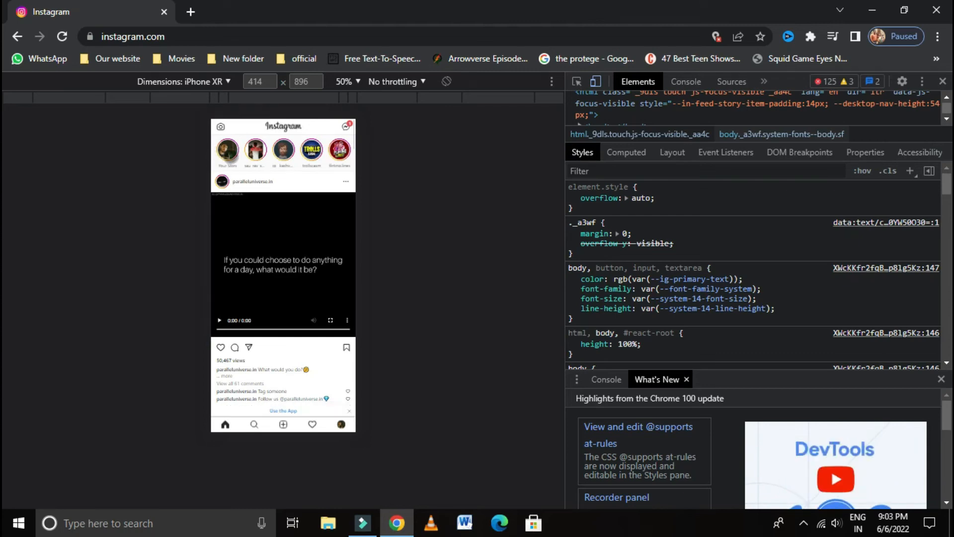
Put Chrome into full screen with F11, keeping the iPhone XR Instagram view.
{"action": "key", "text": "f11"}
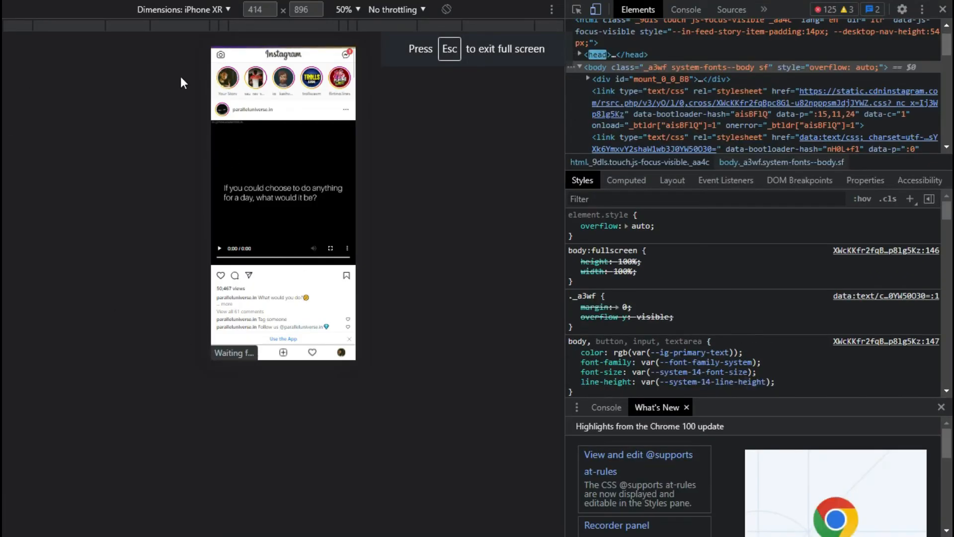